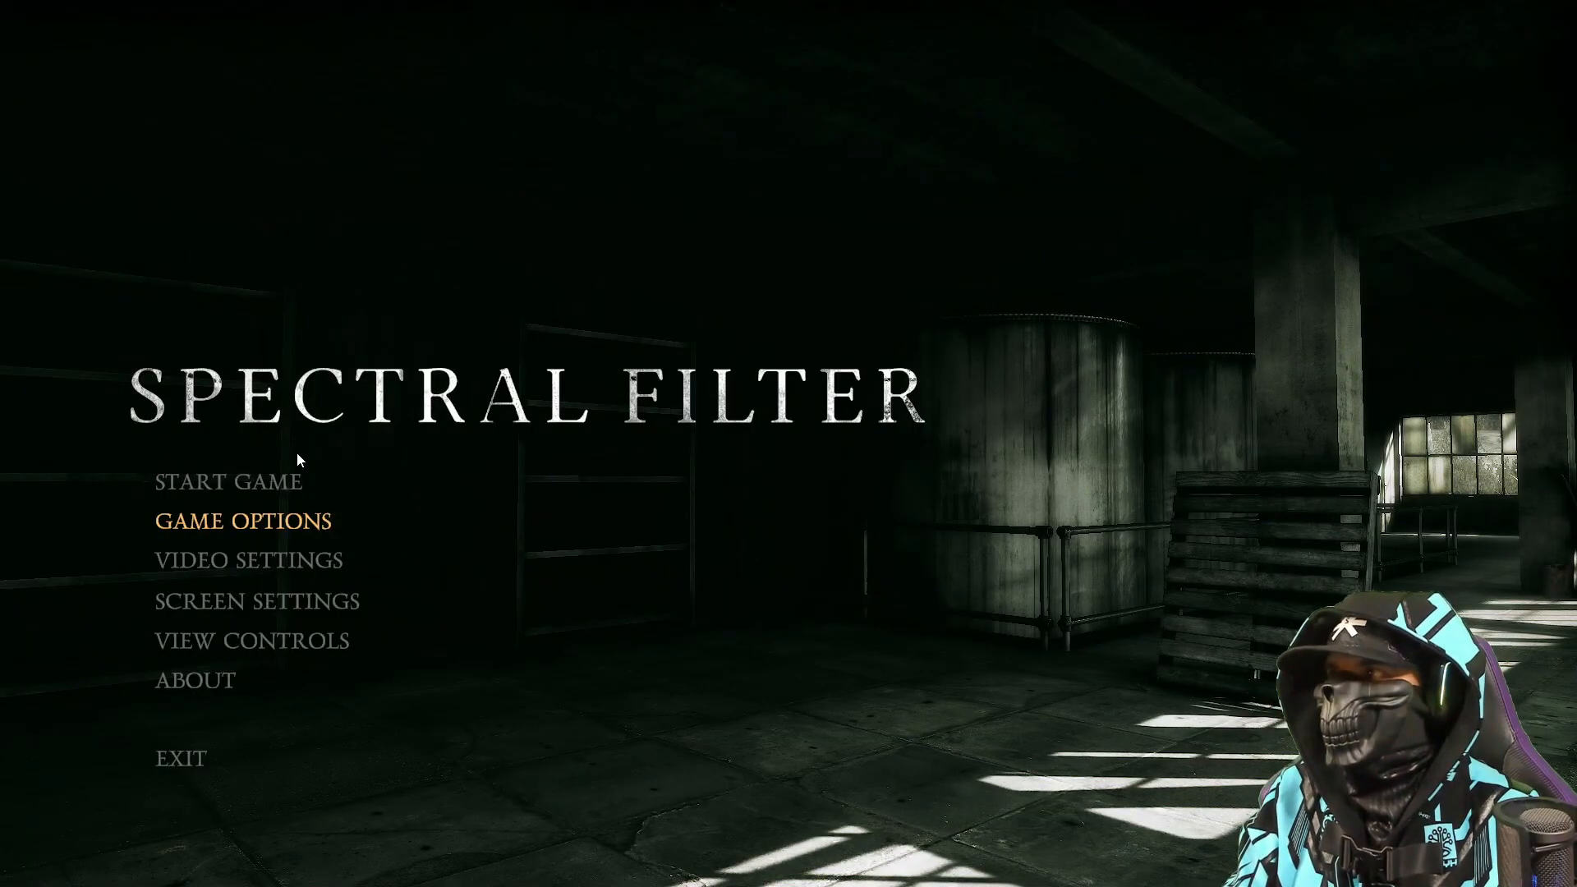
pyautogui.moveTo(269, 488)
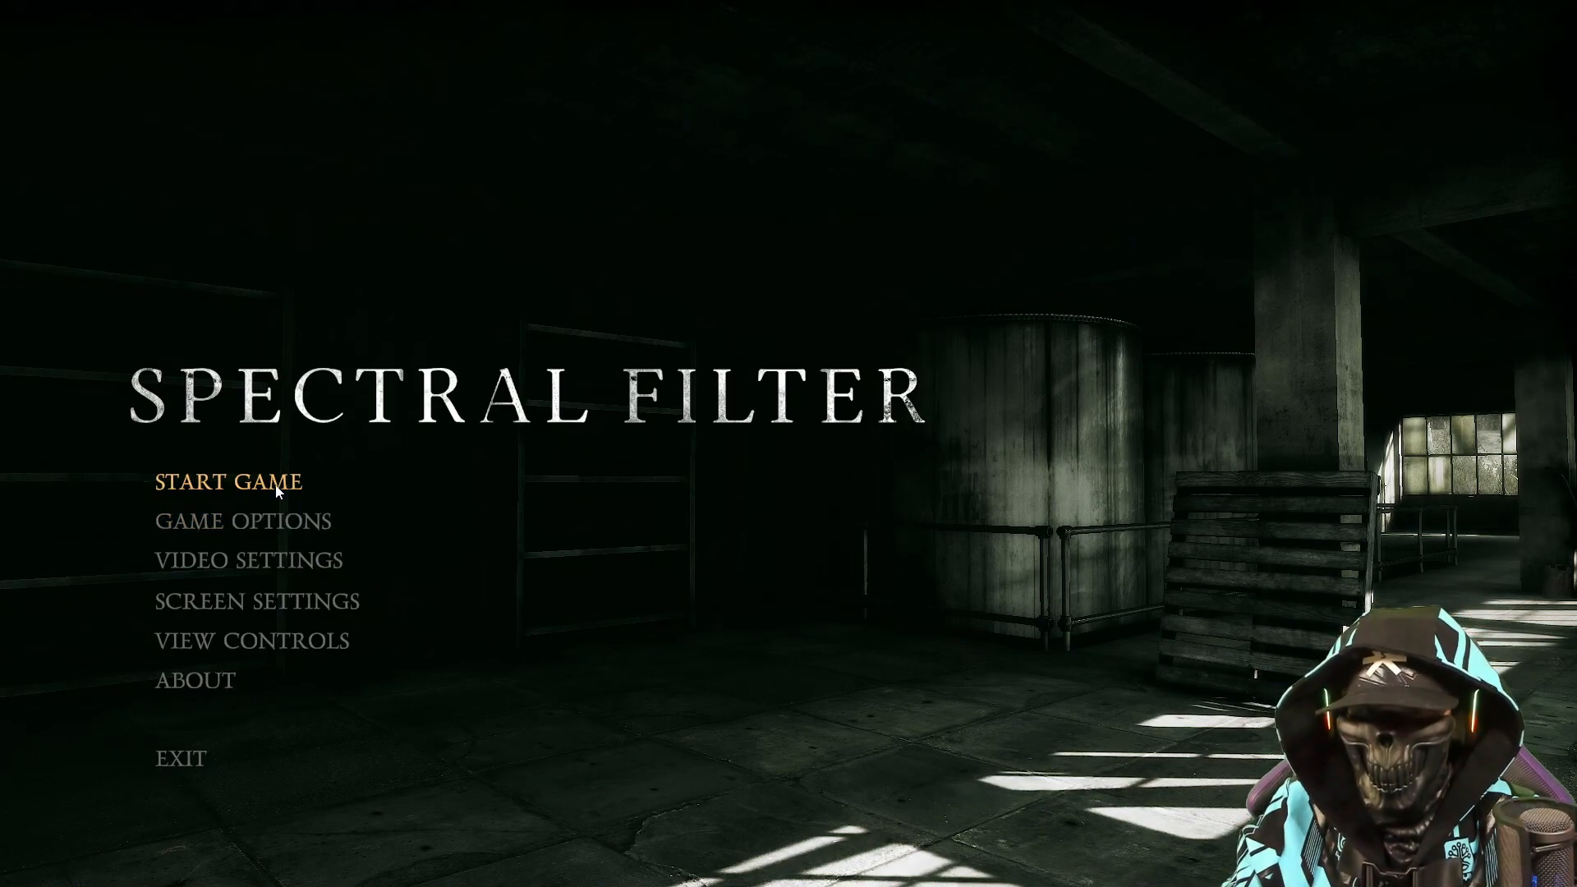
# Start a new game from the Spectral Filter main menu
pyautogui.click(228, 483)
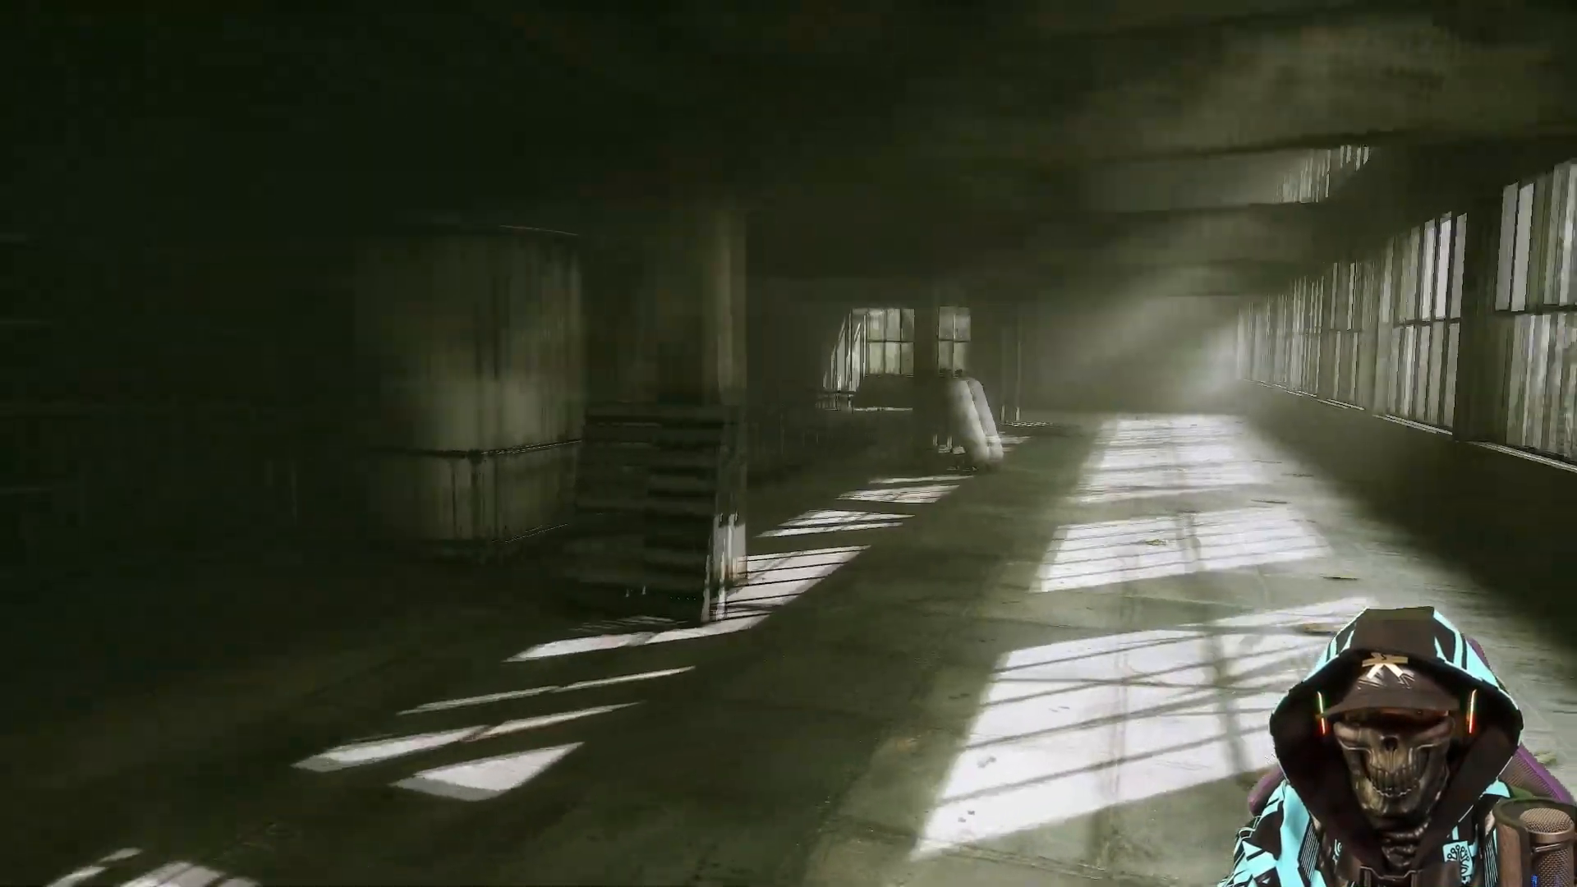
pyautogui.moveTo(788, 443)
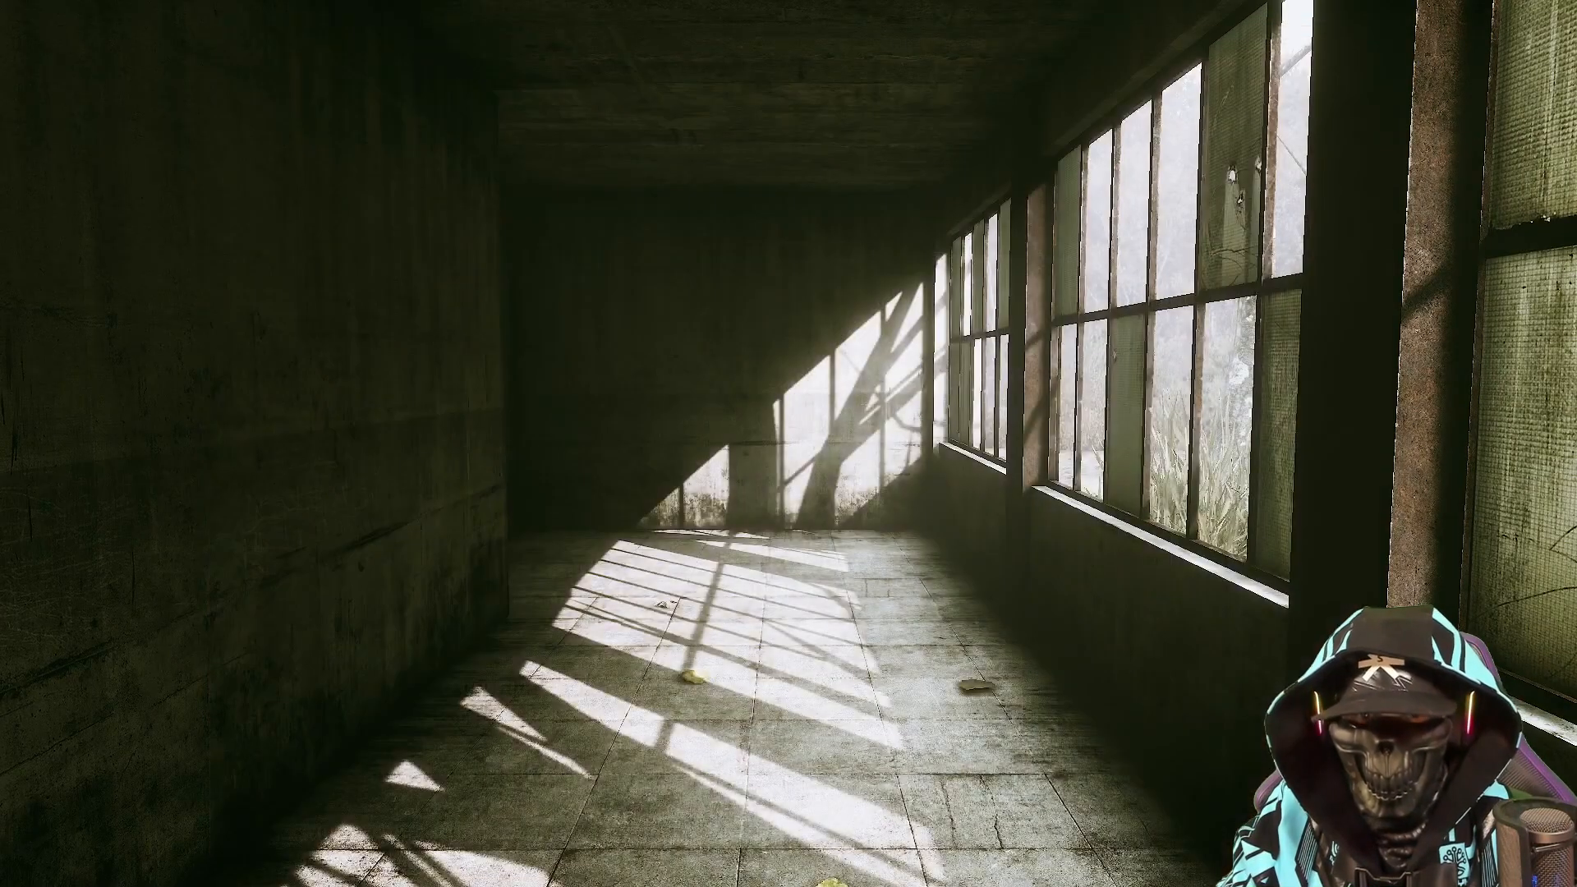
pyautogui.moveTo(1206, 401)
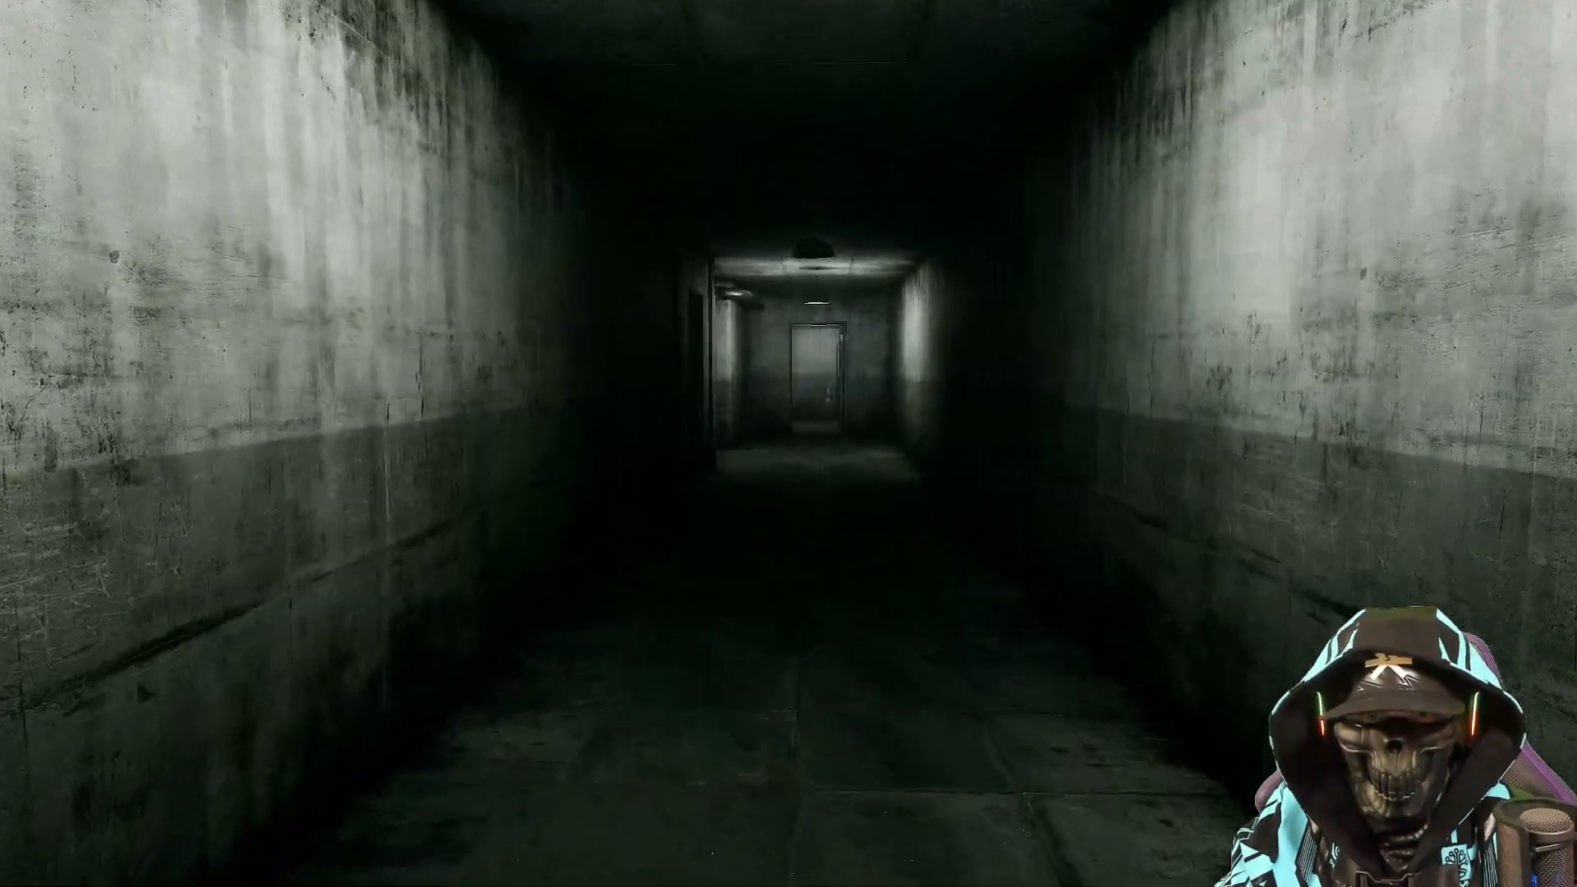
pyautogui.press('w')
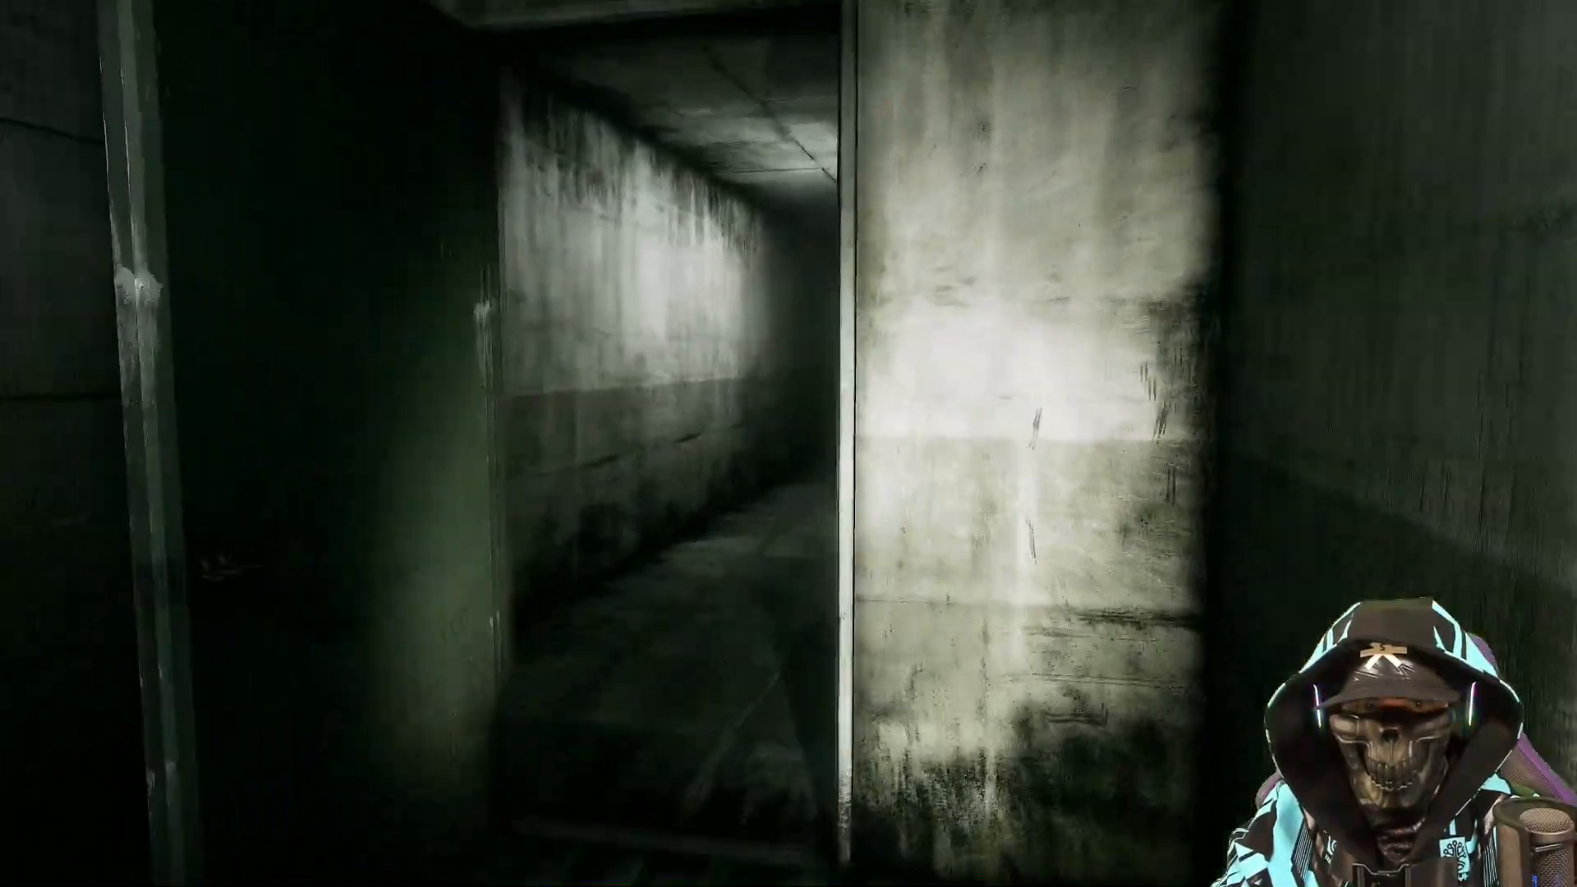
pyautogui.moveTo(789, 443)
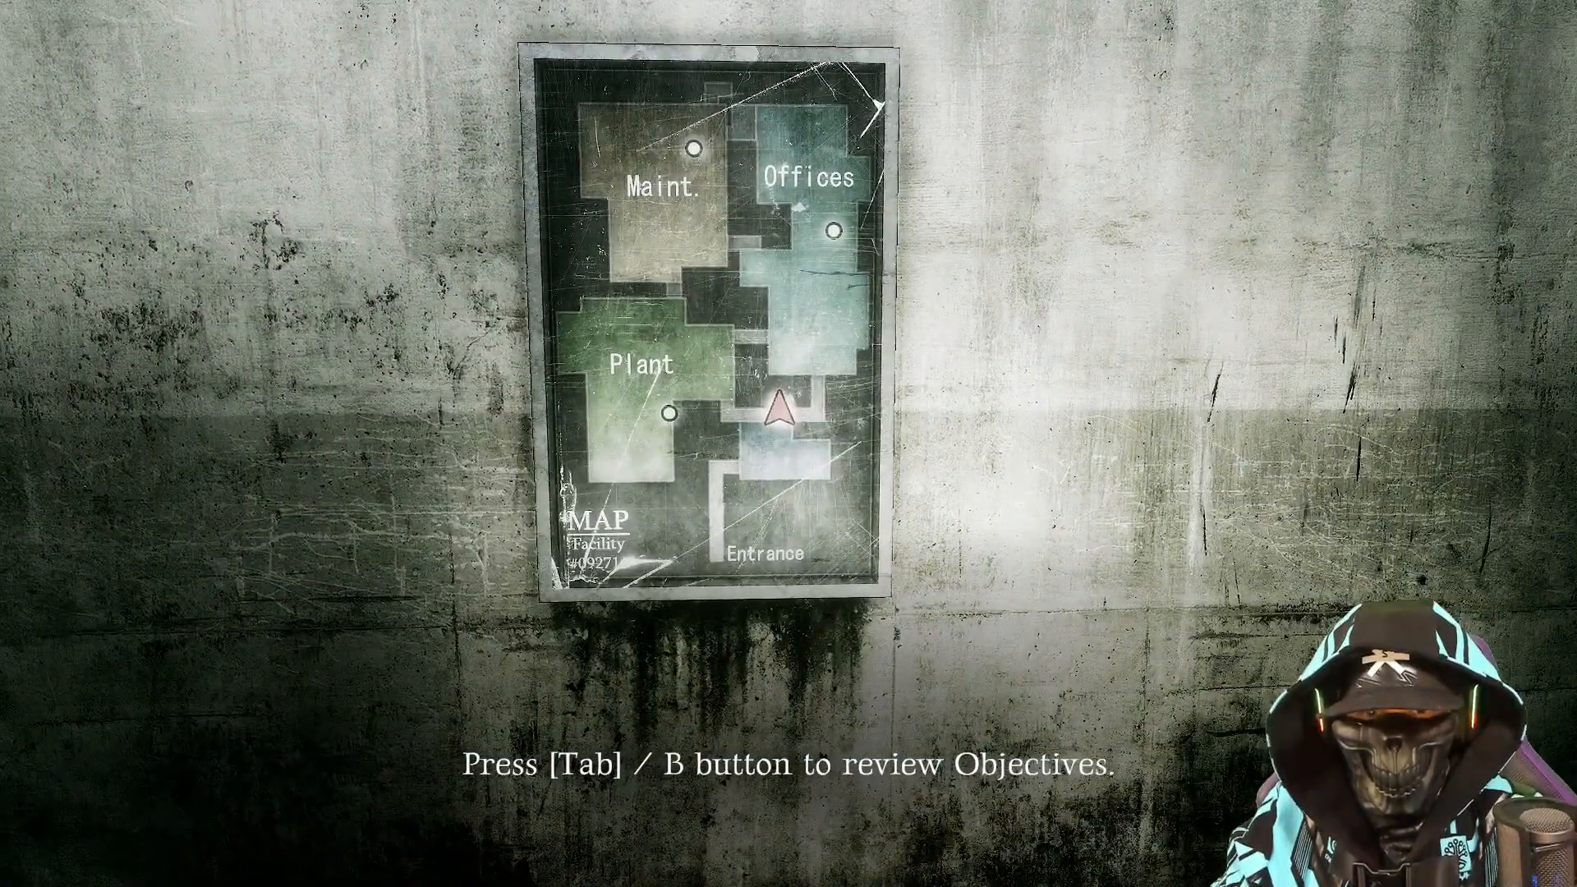
# Toggle the Tab overlay while walking the corridor toward the facility wall map
pyautogui.press('Tab')
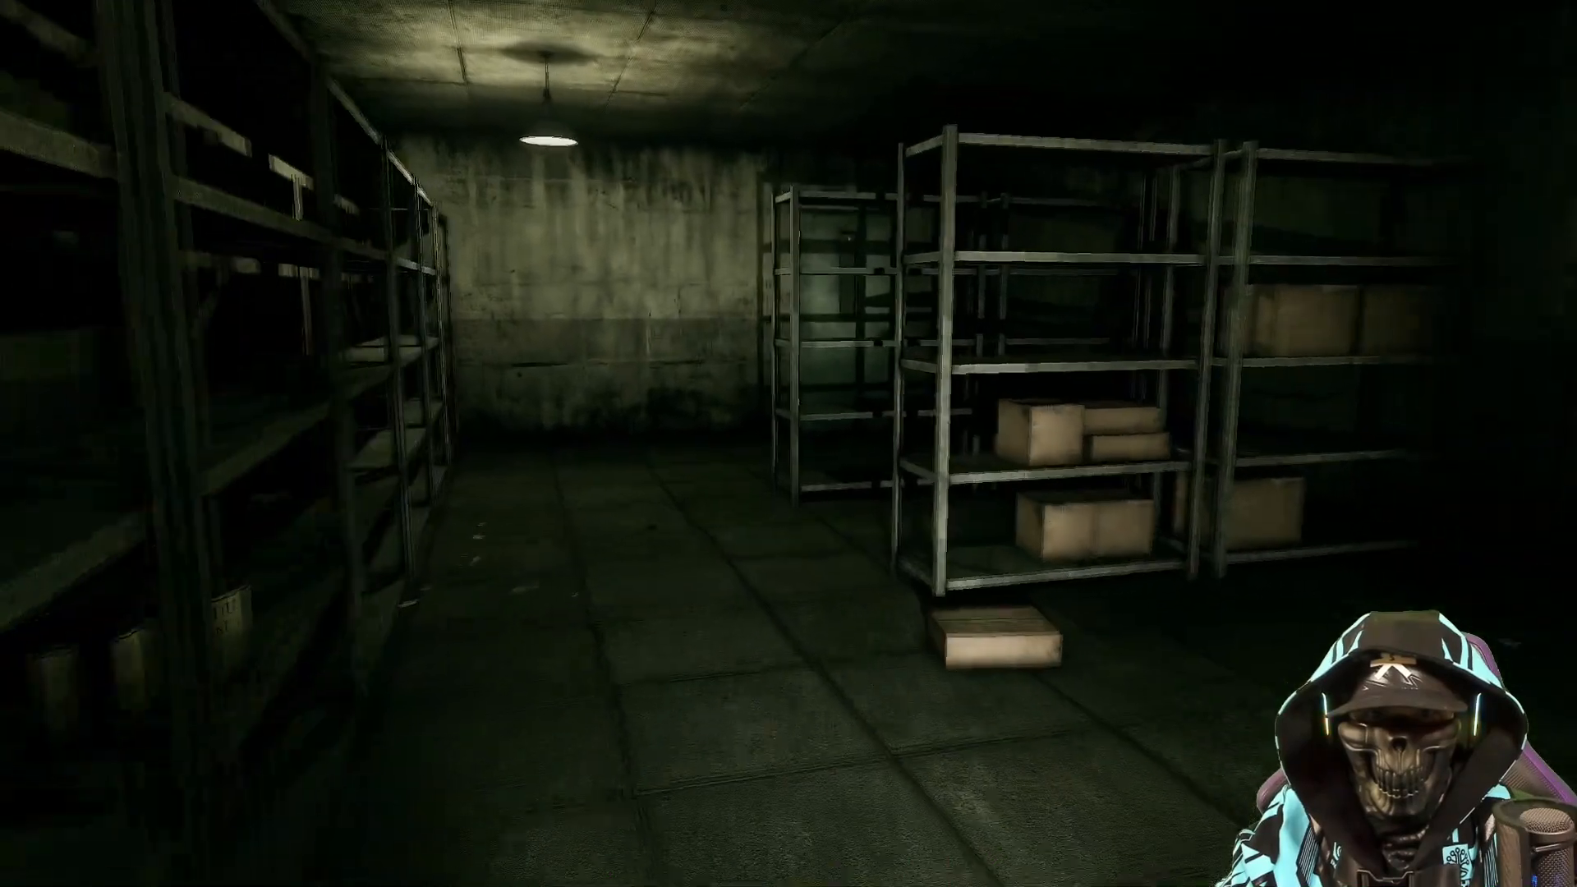
pyautogui.moveTo(789, 444)
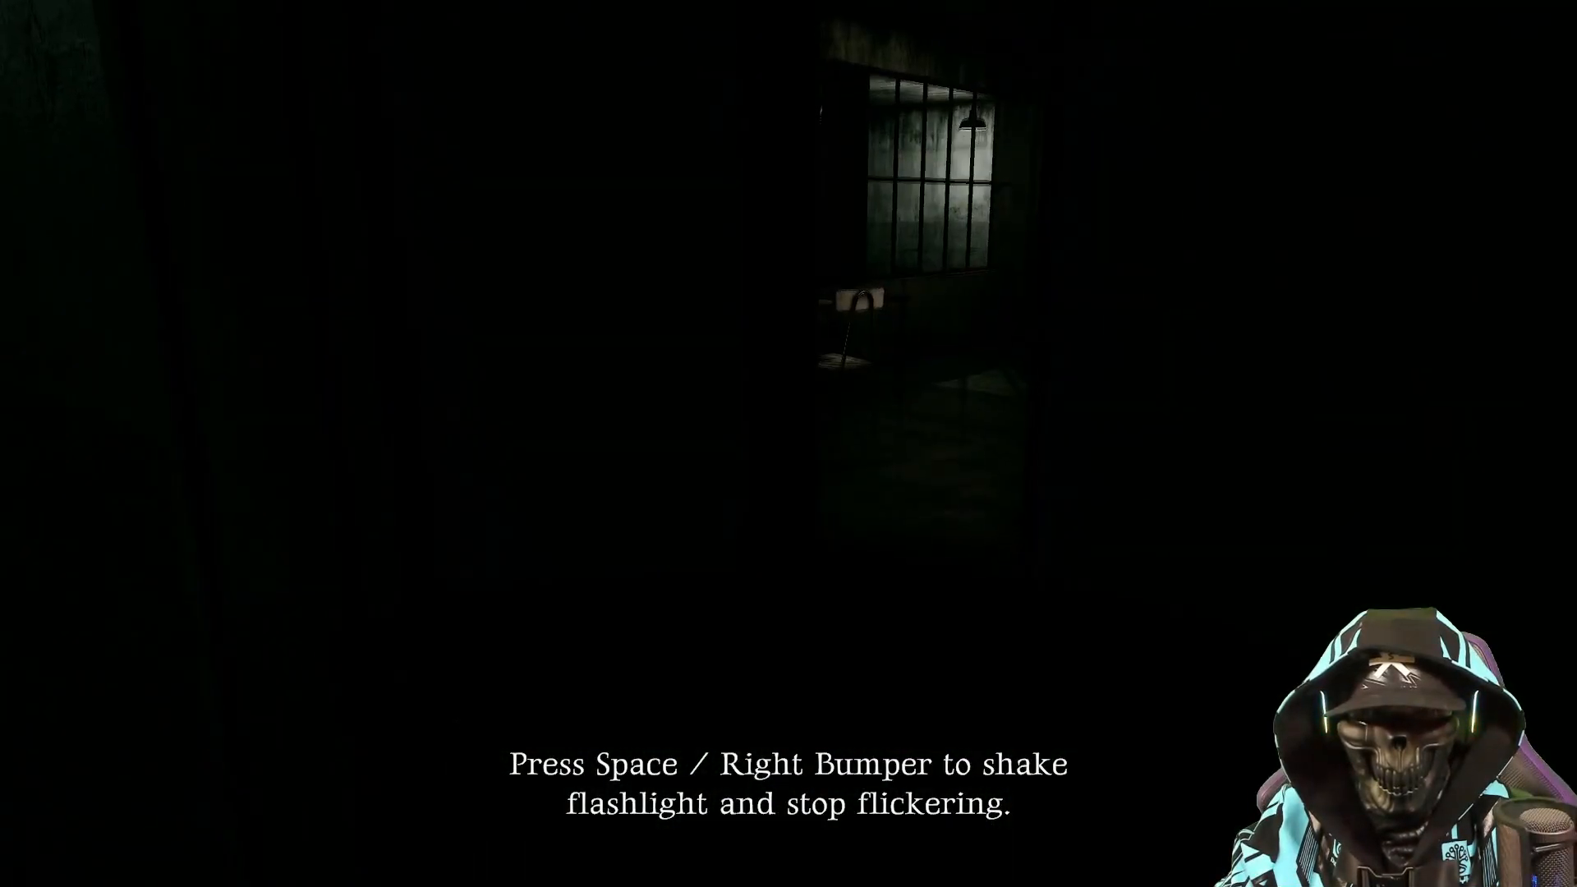
pyautogui.press('space')
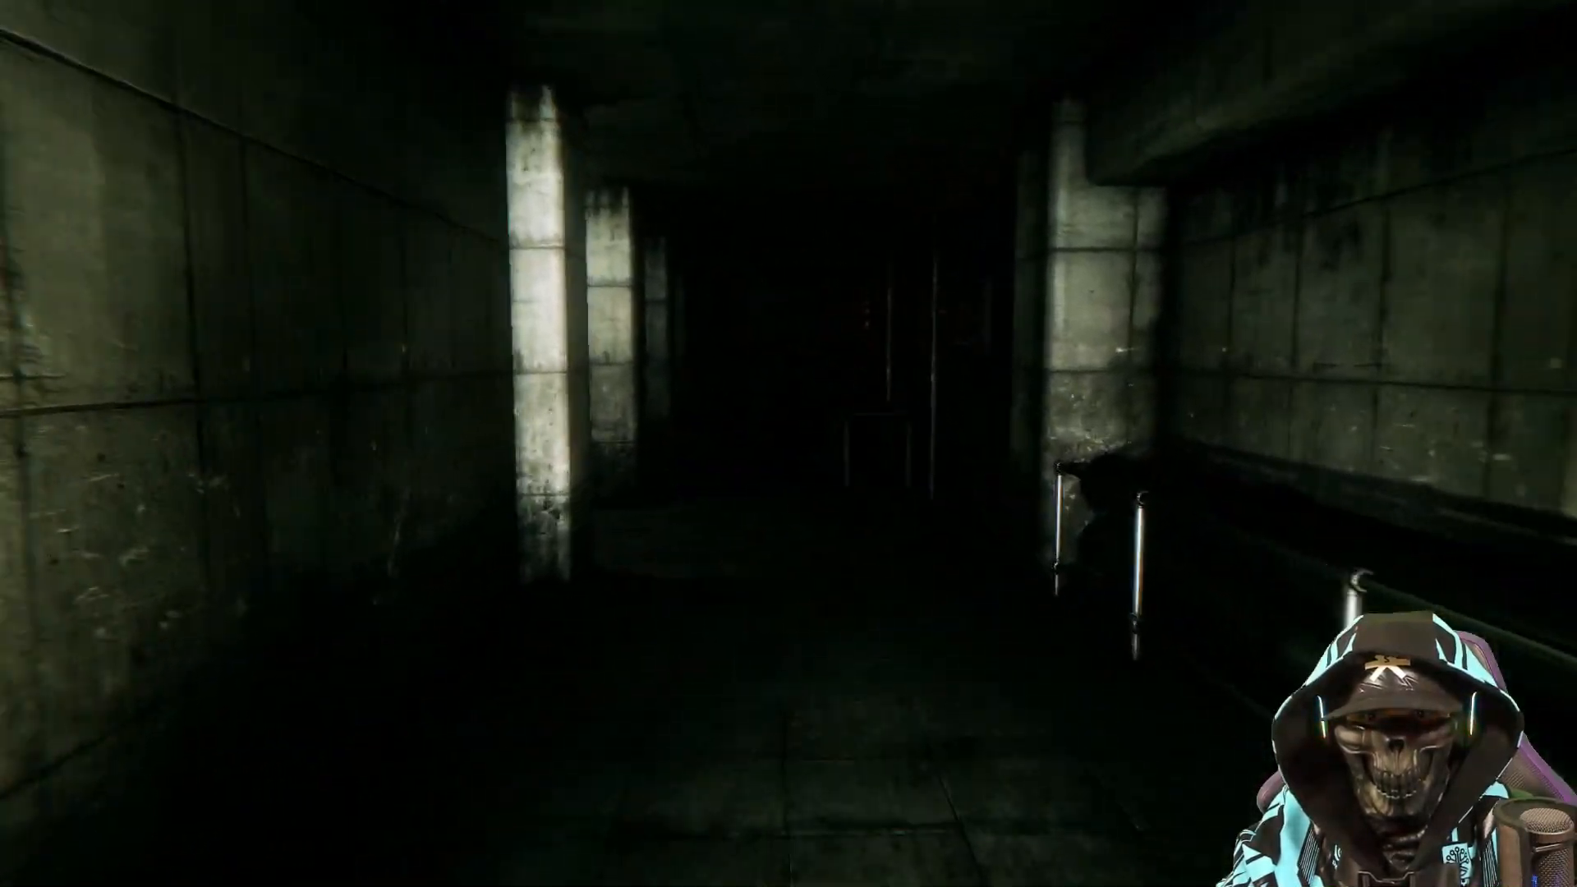
pyautogui.moveTo(788, 444)
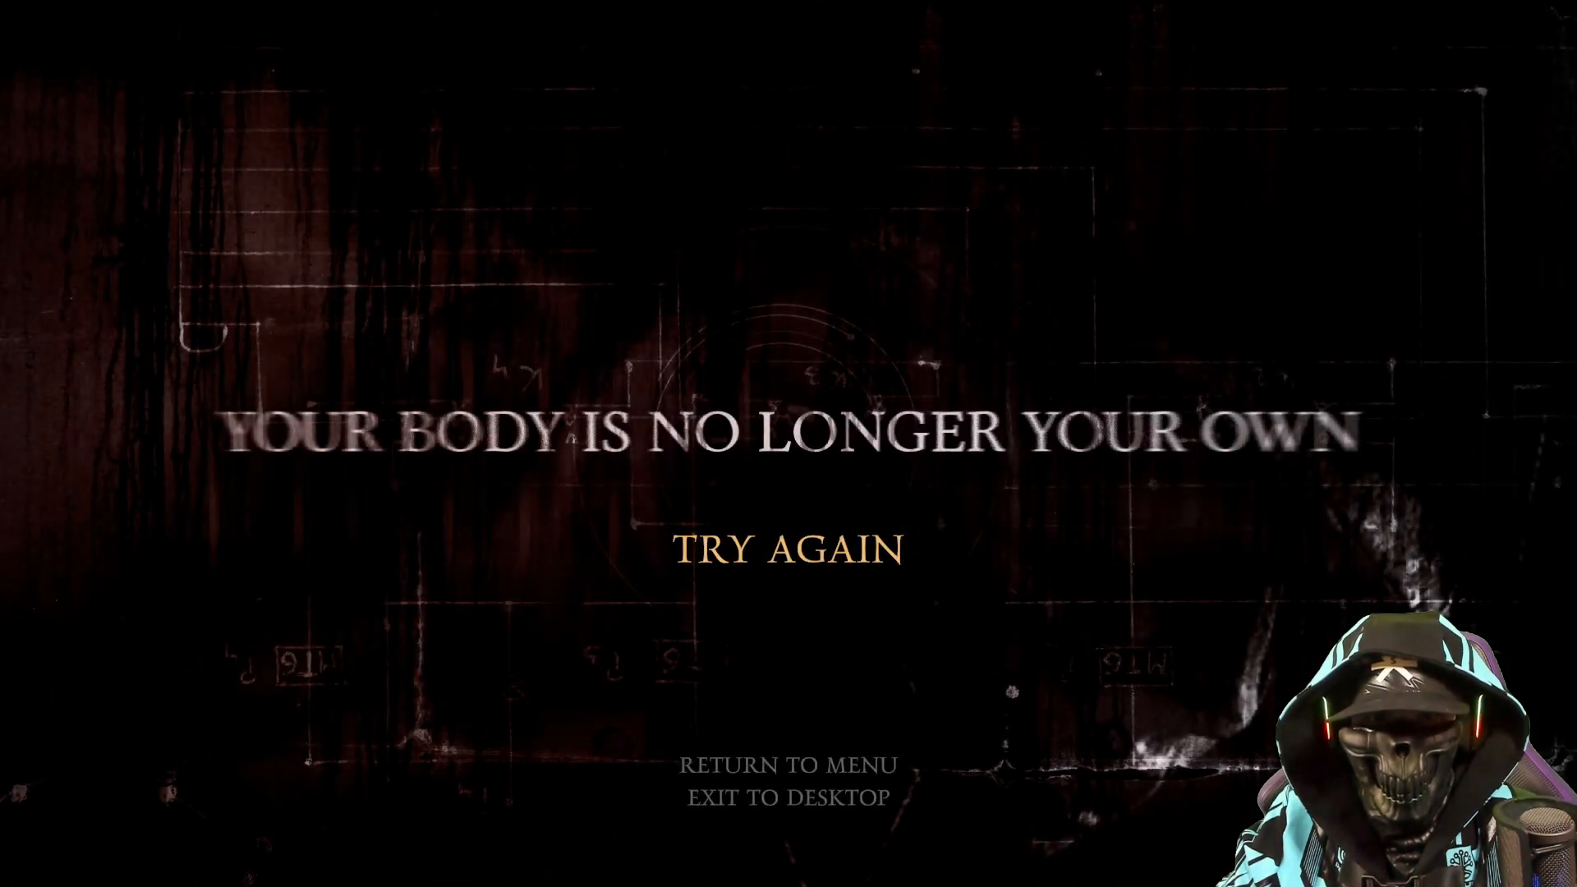
# Choose TRY AGAIN on the death screen to restart from the last checkpoint
pyautogui.click(787, 552)
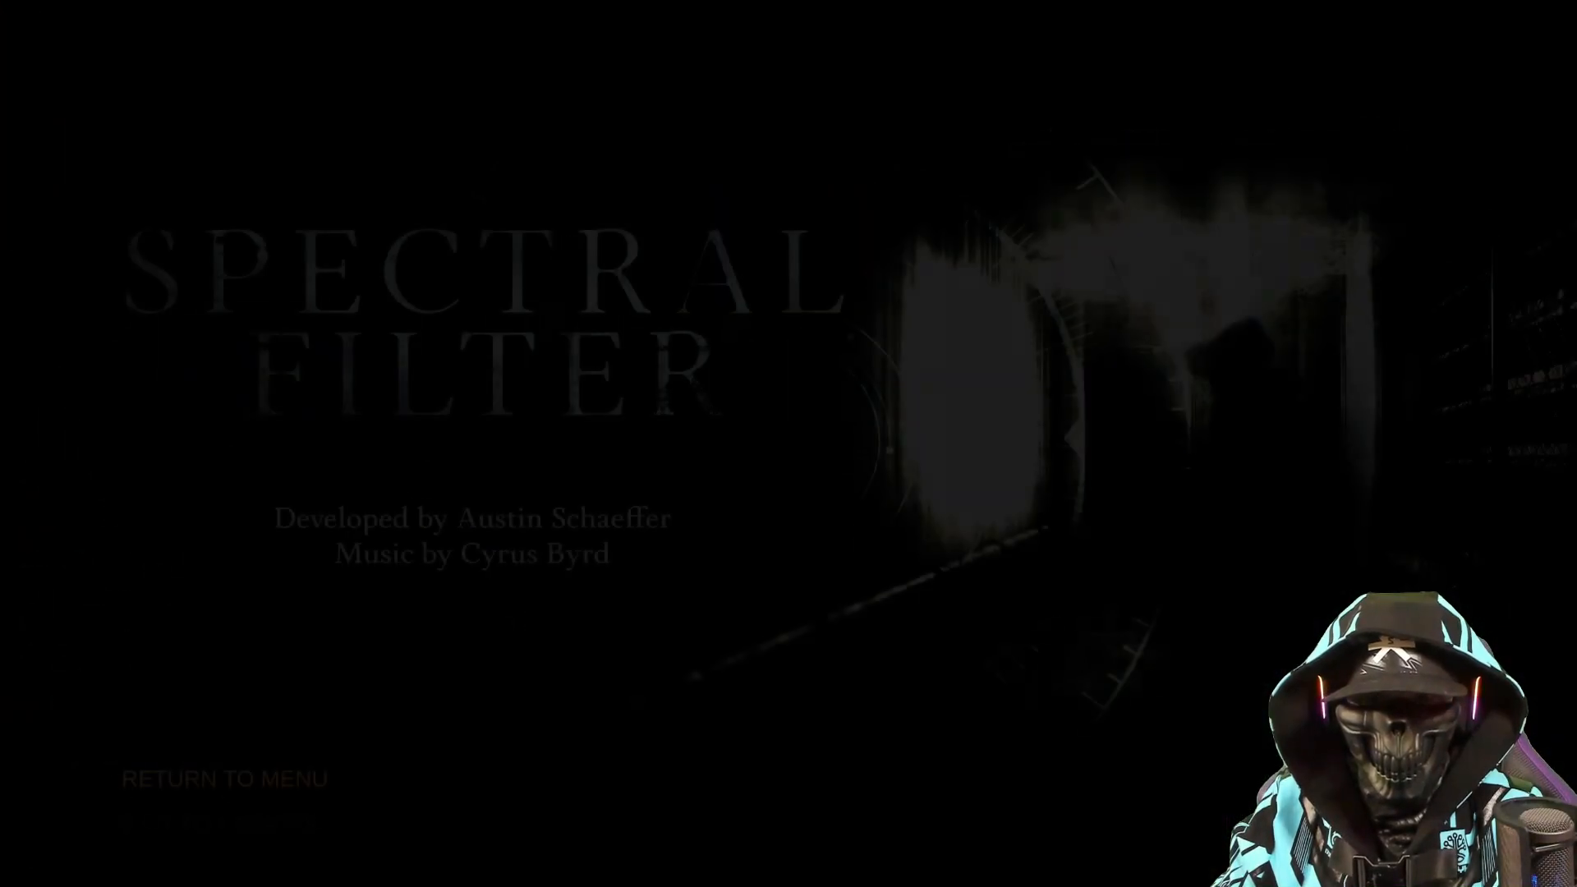
# Return to the main menu from the end credits screen
pyautogui.click(223, 778)
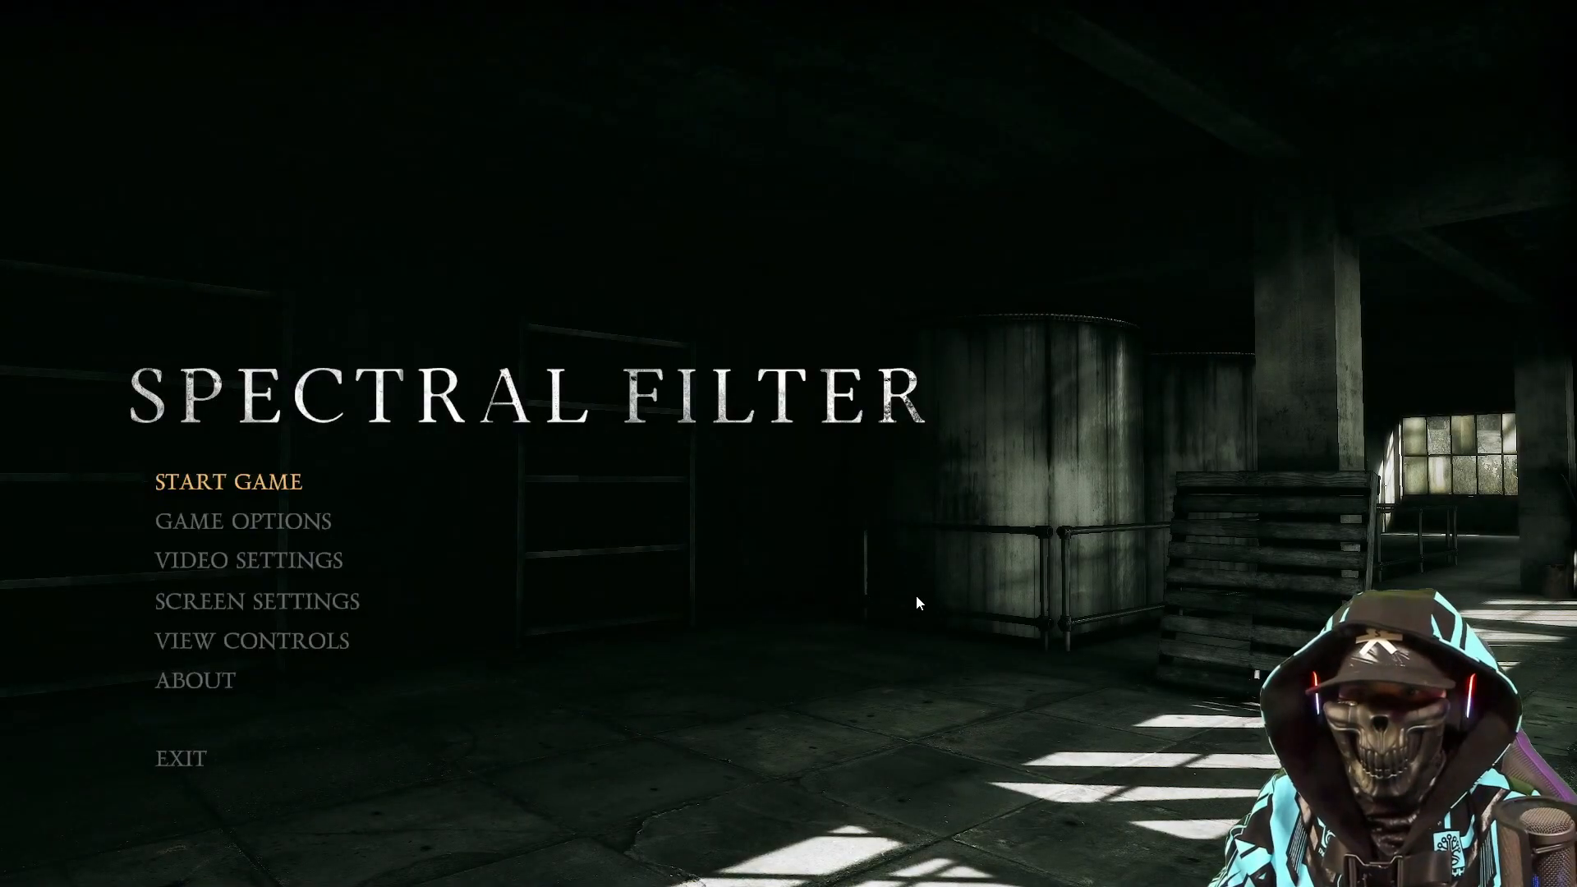